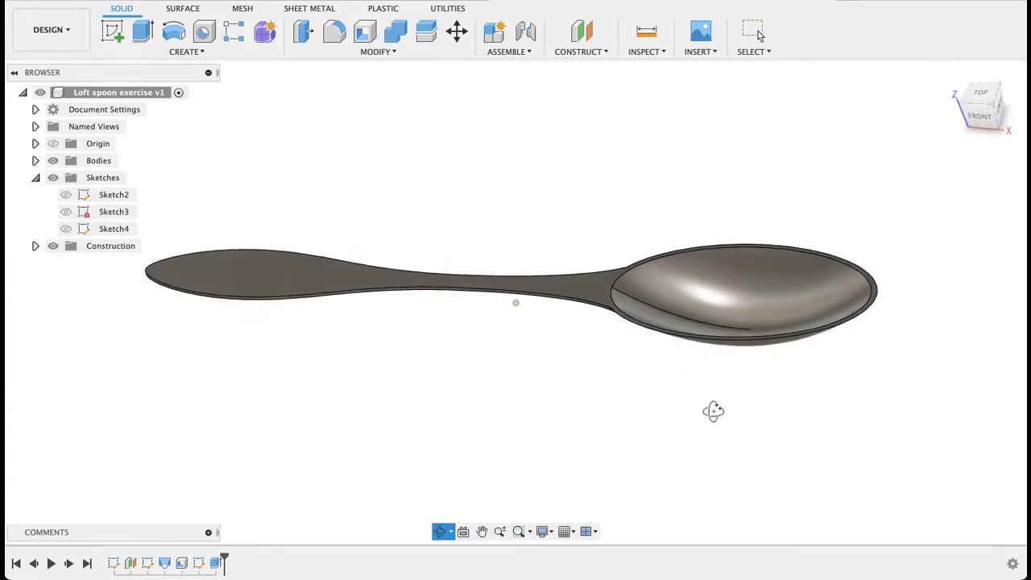
Orbit the finished spoon to inspect its sides and profile
drag(712, 411, 700, 358)
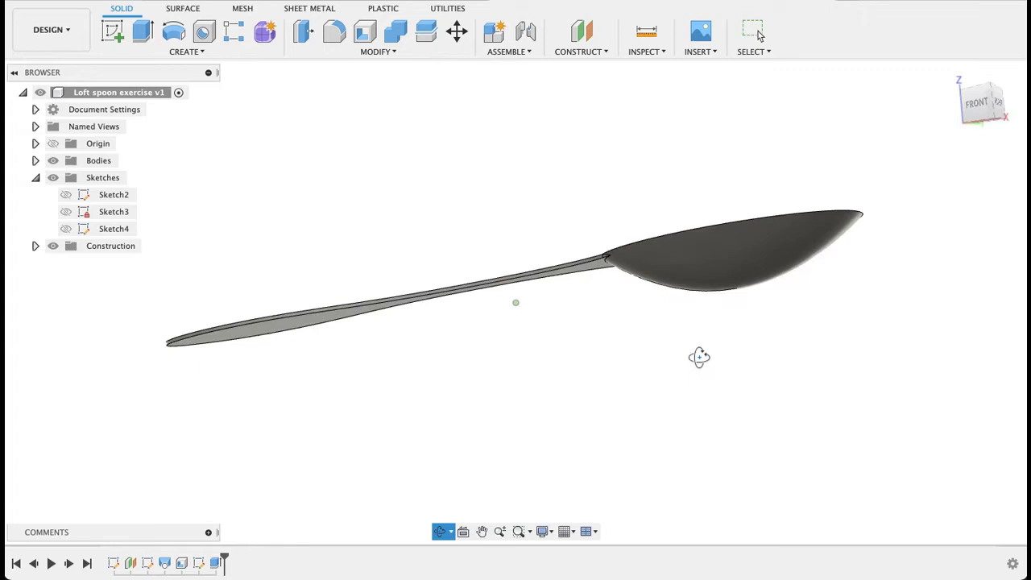
drag(699, 358, 721, 429)
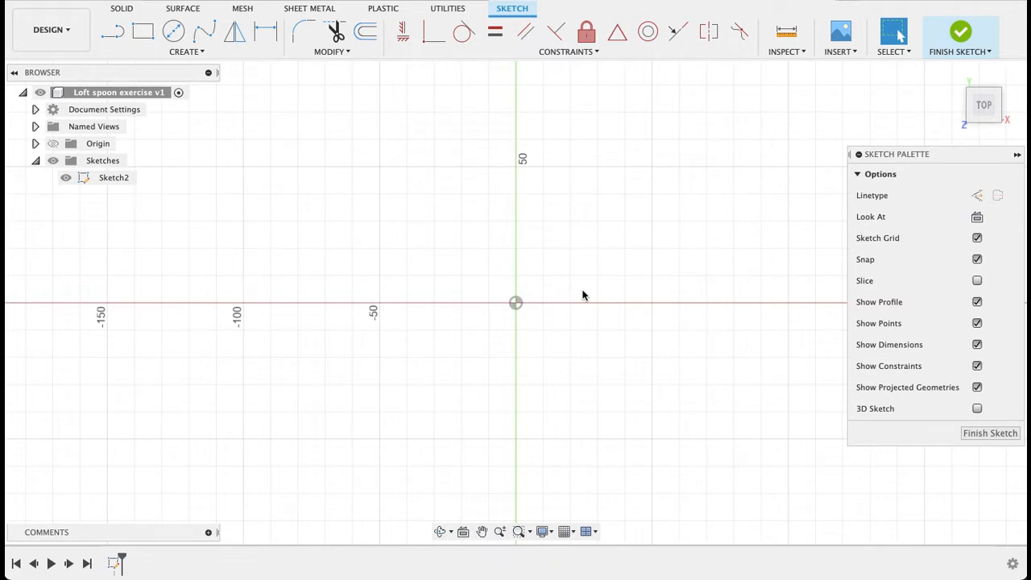
mouse_move(587, 293)
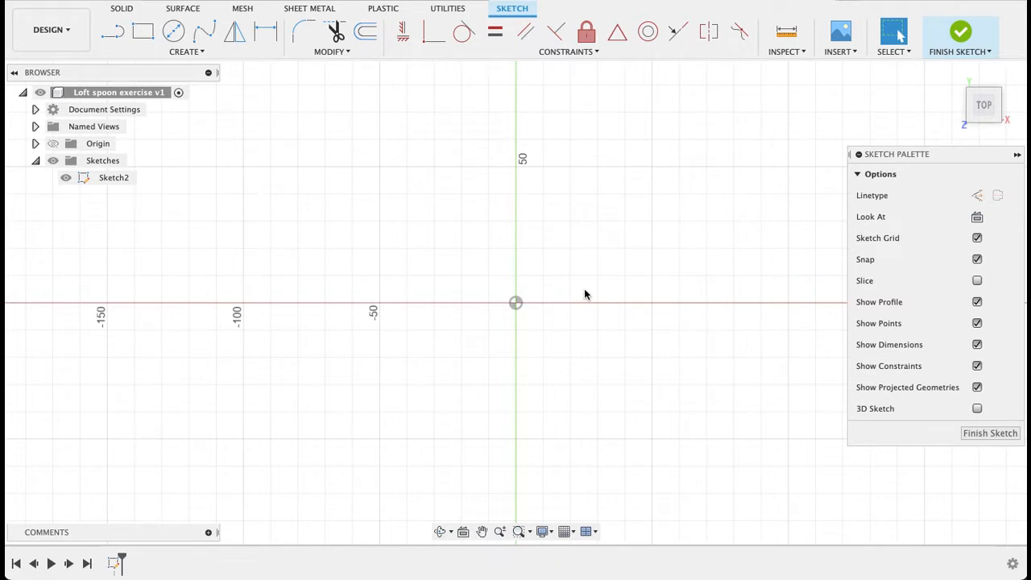
Sketch an ellipse centred on the origin with a 40 mm minor axis and finish the sketch
click(185, 52)
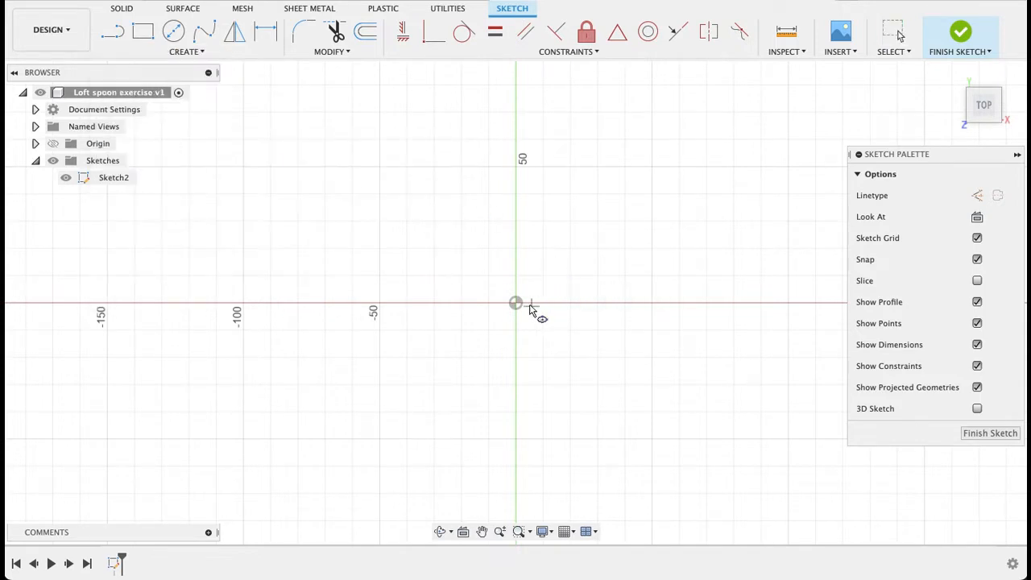
drag(516, 303, 631, 307)
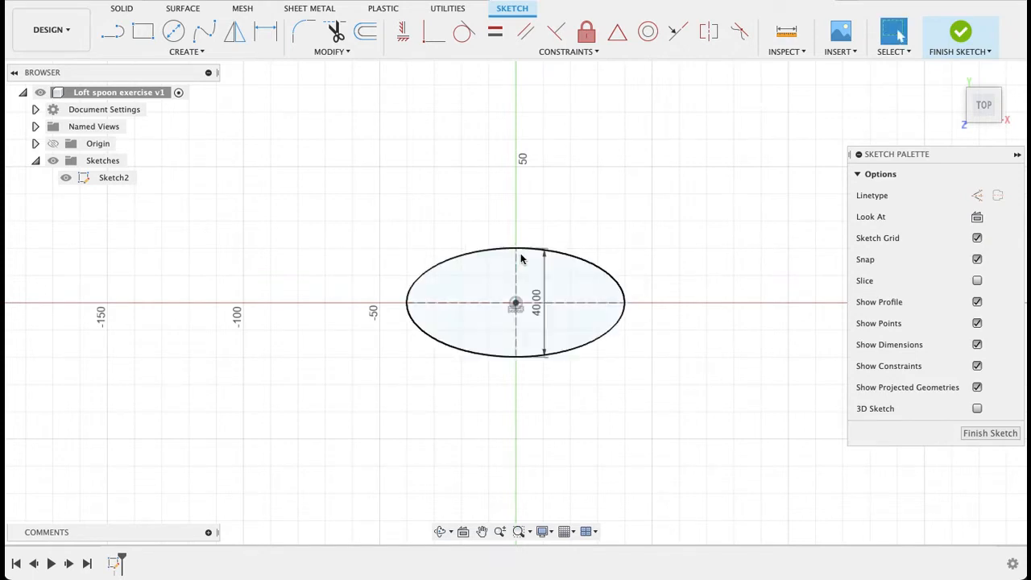
click(468, 277)
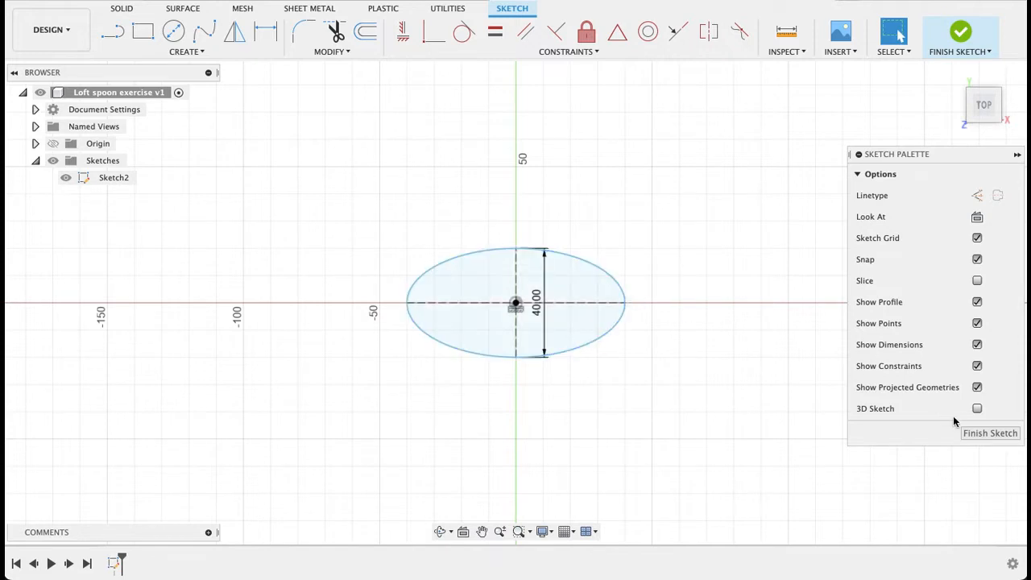
click(989, 433)
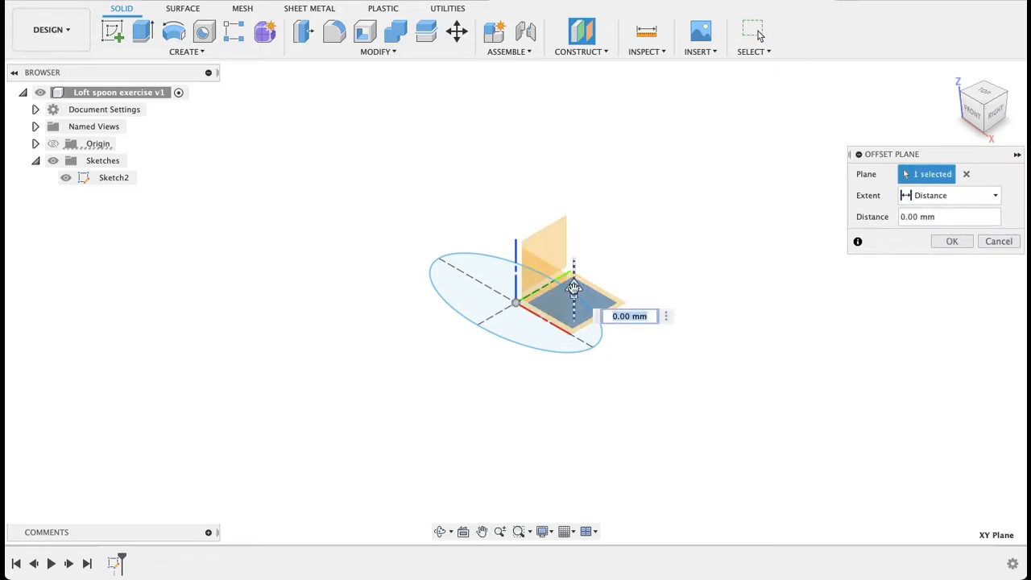
Create an offset construction plane -15 mm below the XY sketch plane
drag(572, 288, 574, 334)
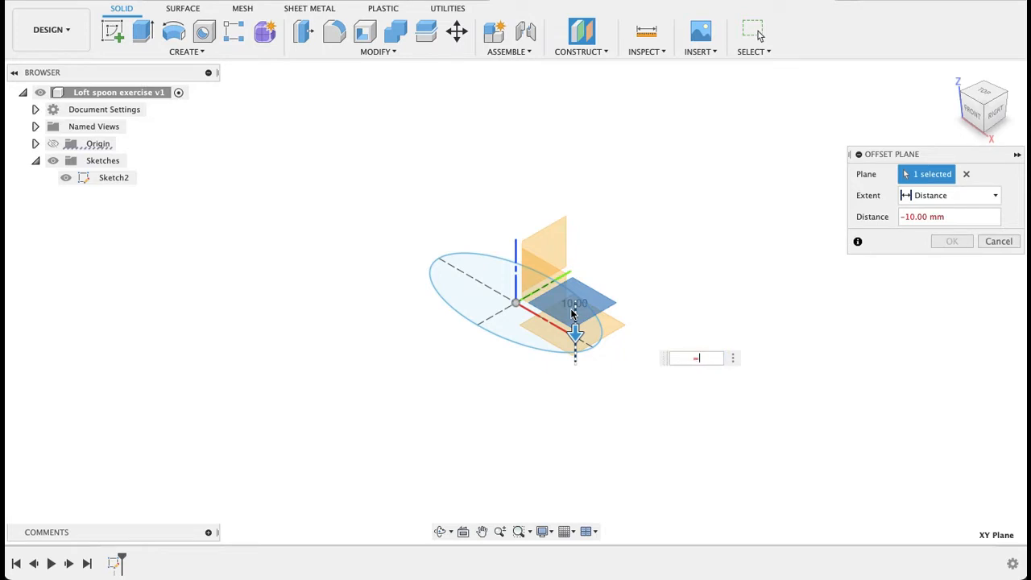
text(-15)
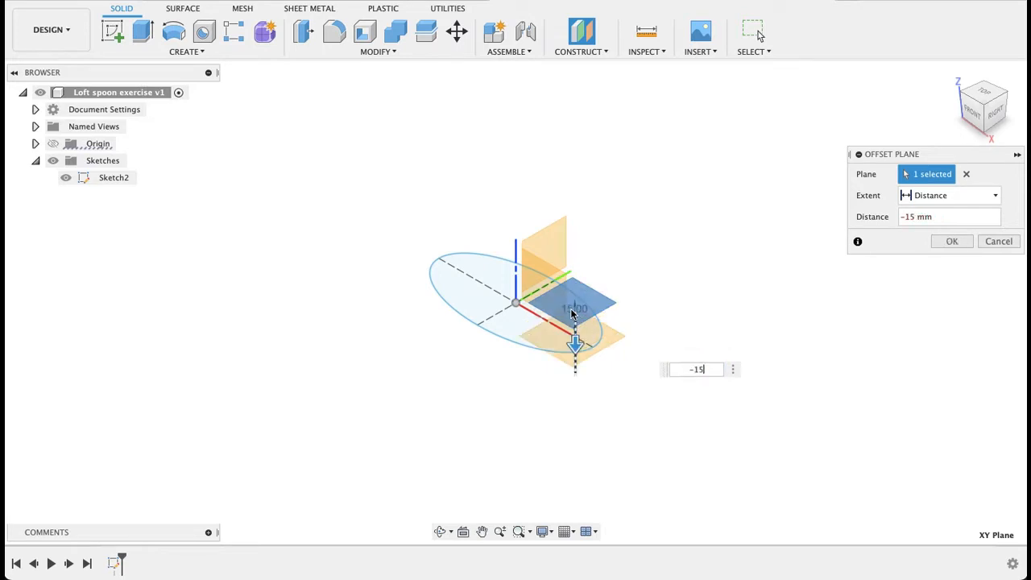
click(952, 242)
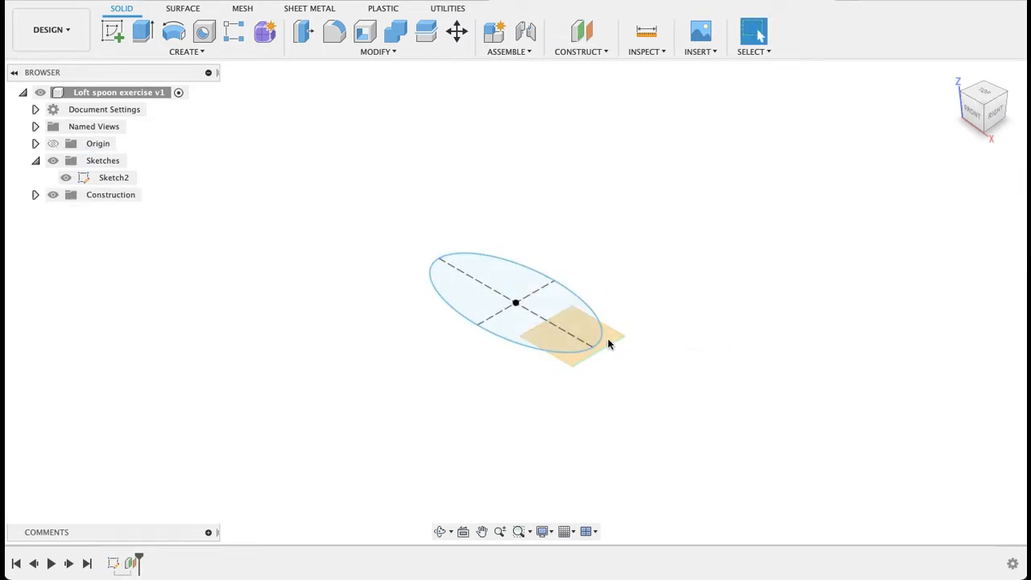
mouse_move(113, 31)
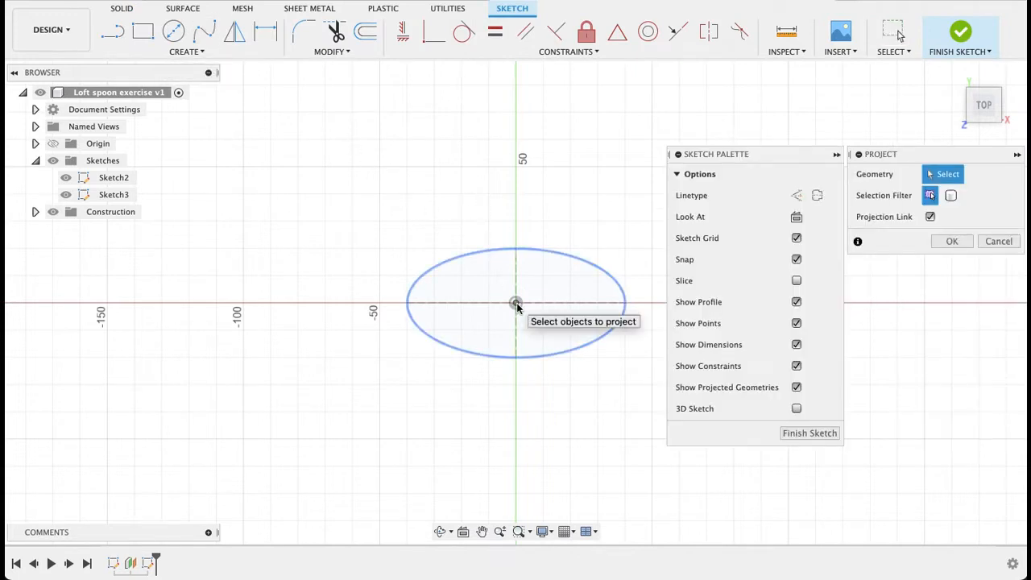
Project the oval's centre point into the new sketch on the lower plane
click(516, 303)
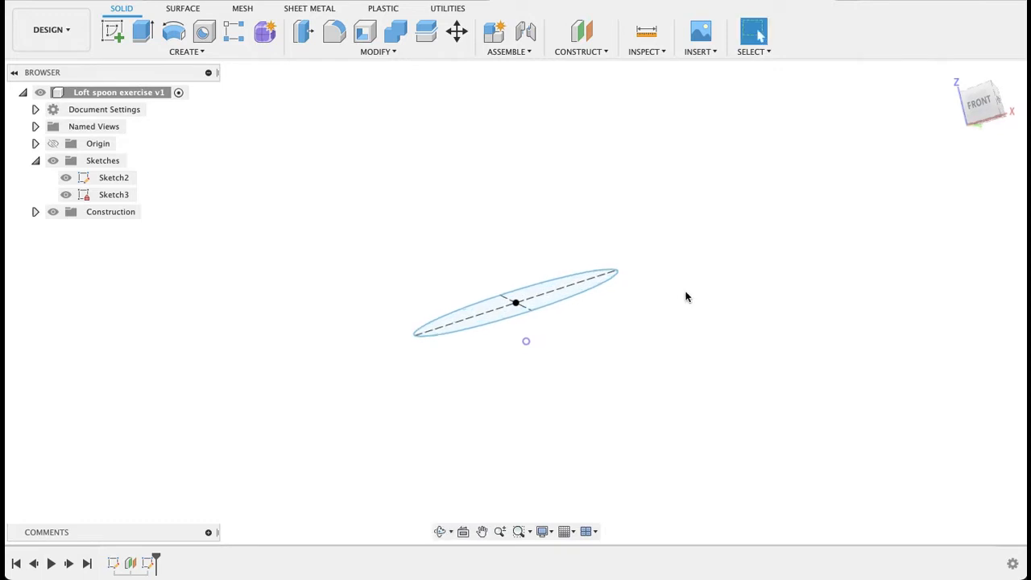
mouse_move(187, 53)
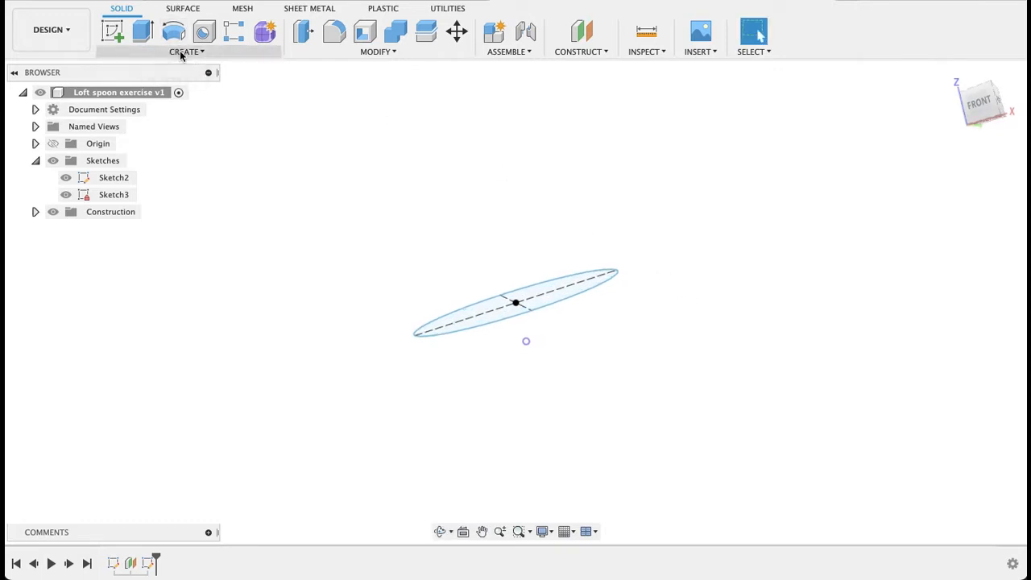
Loft from the ellipse down to the centre point to form the solid bowl
click(187, 52)
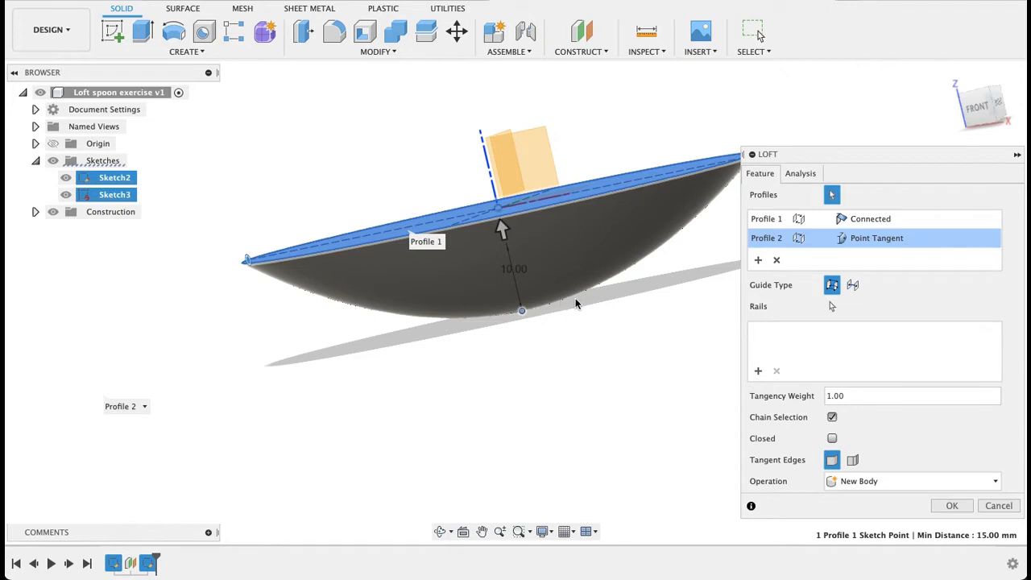
mouse_move(593, 369)
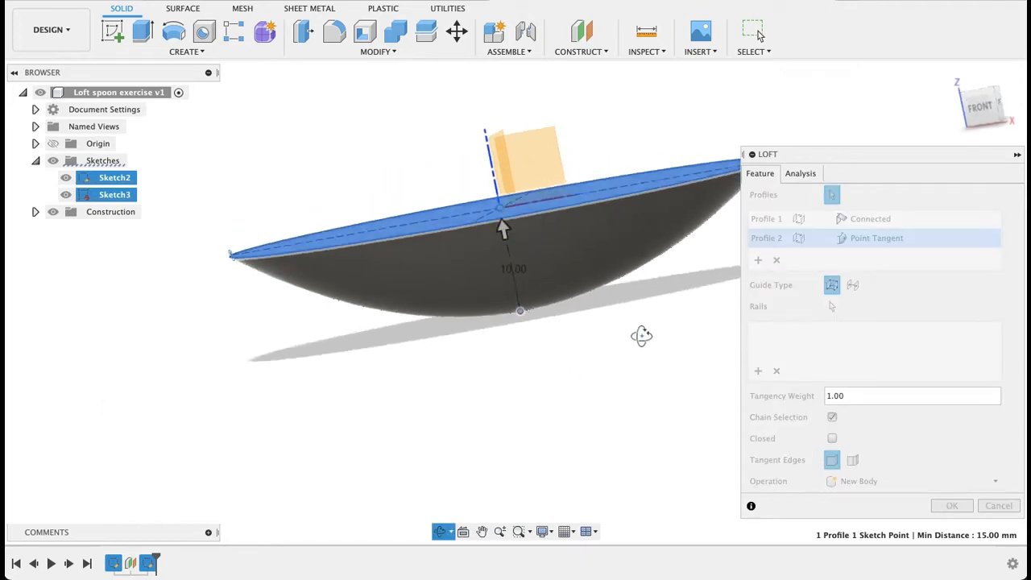
click(952, 506)
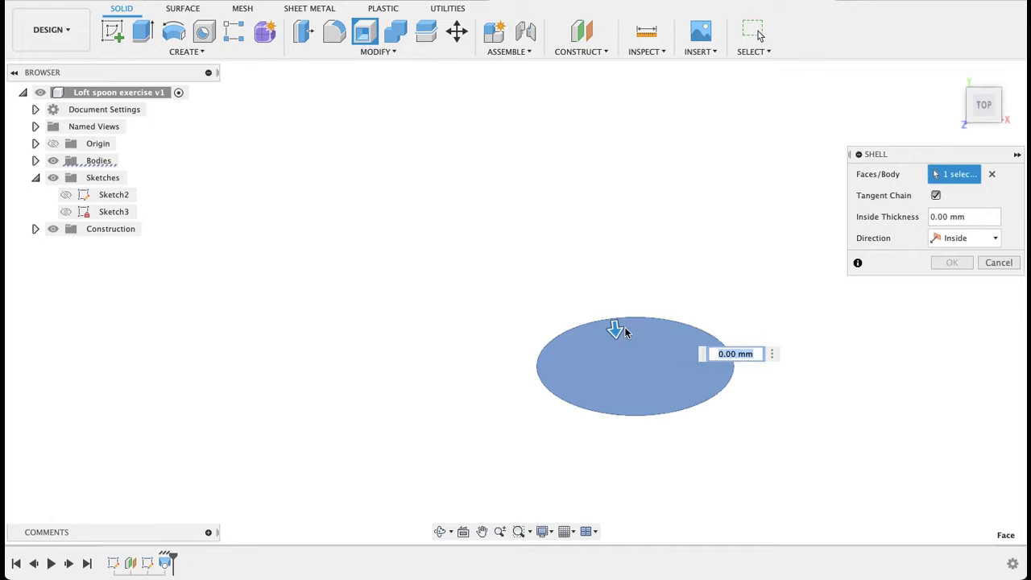
Shell the bowl with its top face removed to hollow it out
click(951, 261)
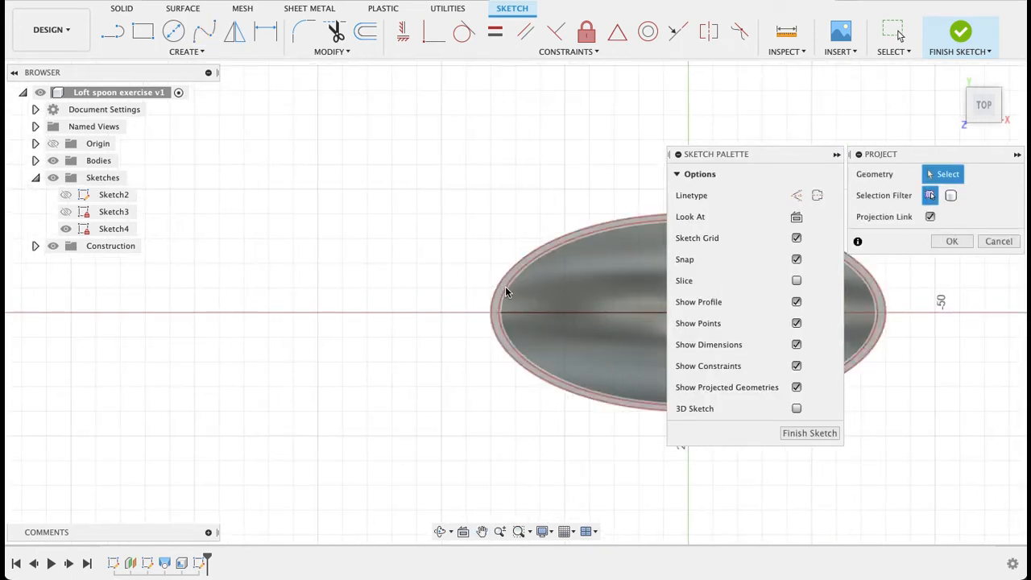
Project the bowl's rim edges into the new sketch on the top plane
click(506, 289)
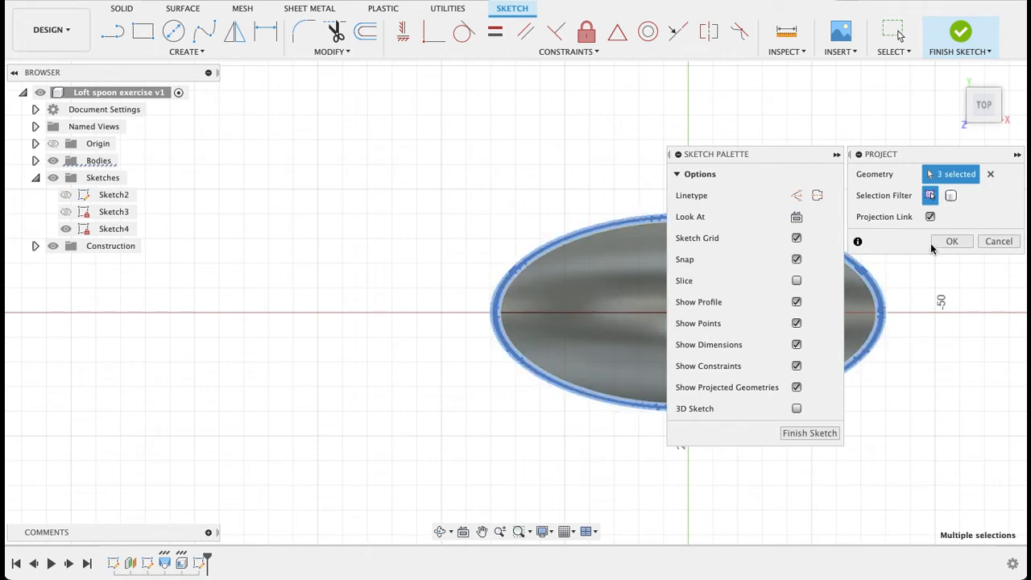
click(953, 241)
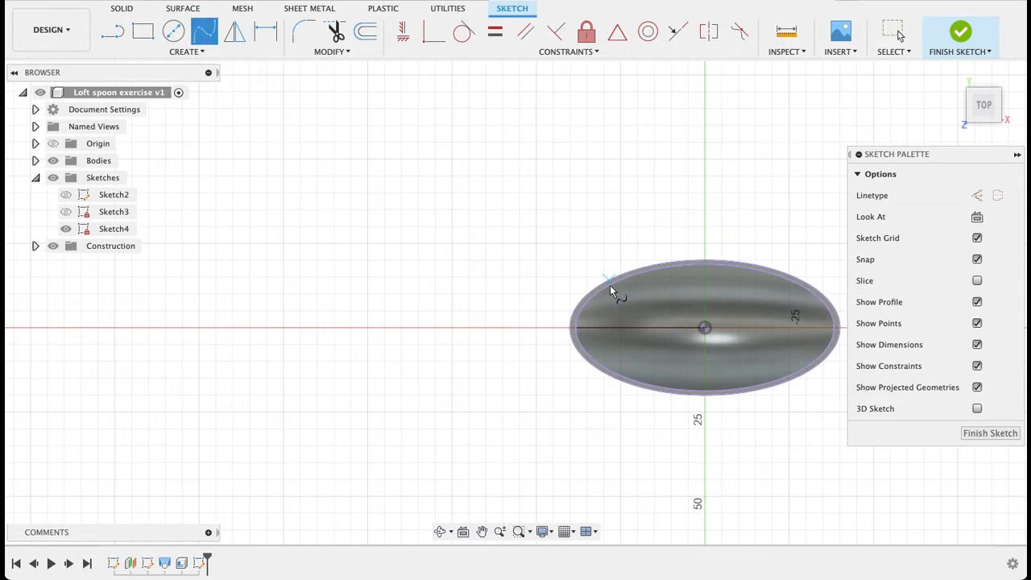
mouse_move(577, 309)
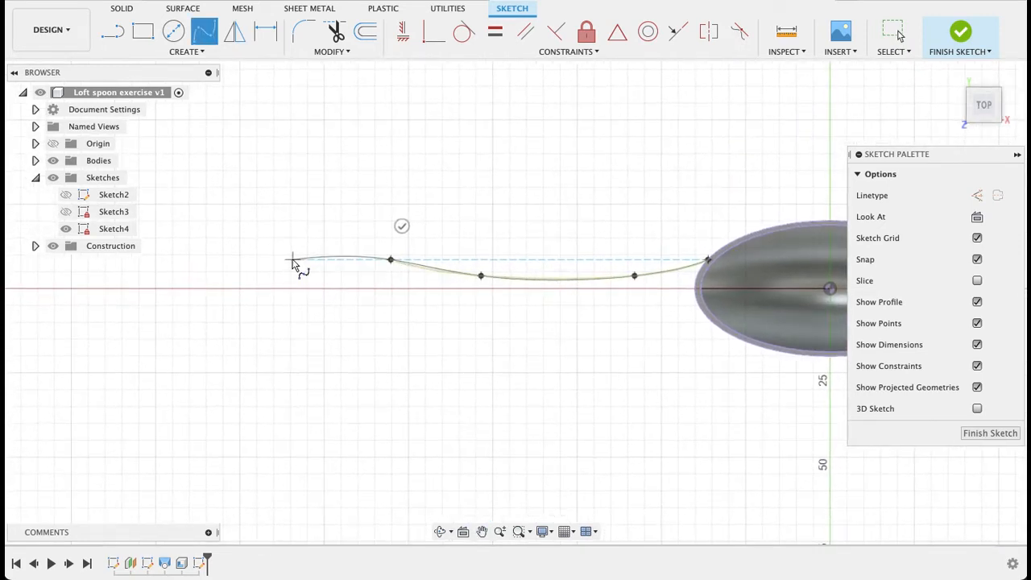
Reshape the fit-point spline forming one edge of the handle with its tangent handle
drag(293, 258, 250, 271)
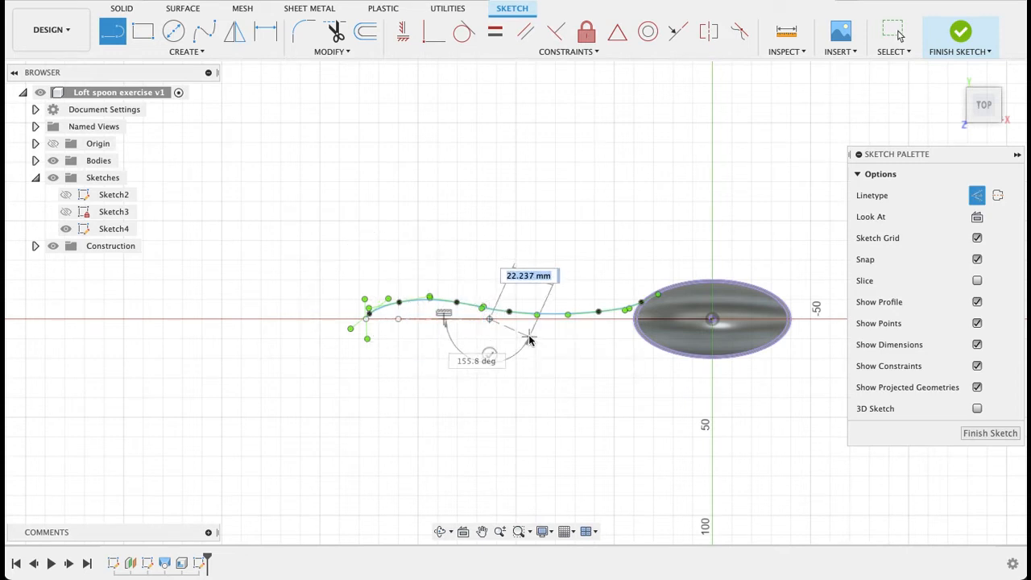
Mirror the handle spline across the horizontal construction line to create the second edge
click(235, 32)
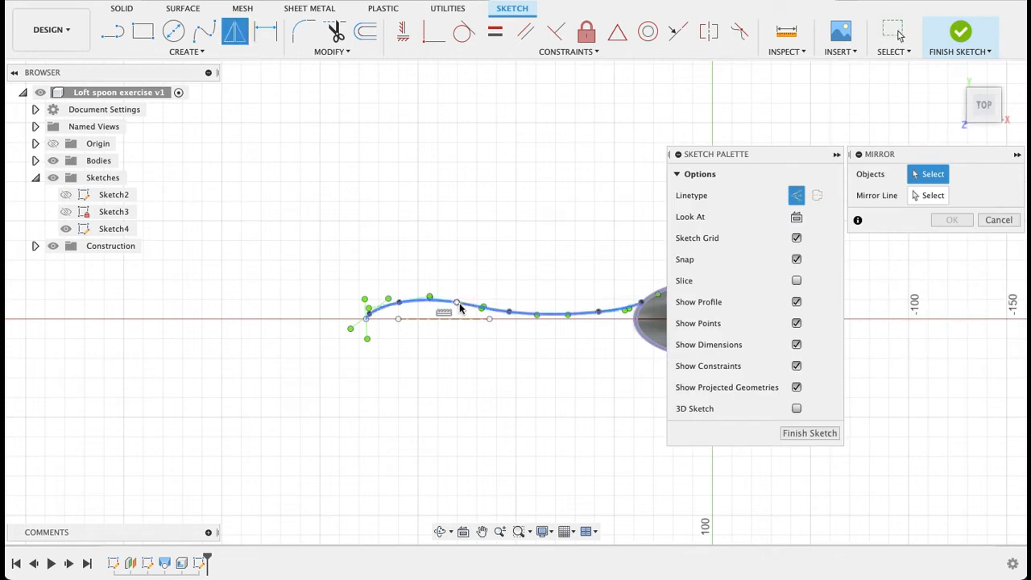
click(428, 296)
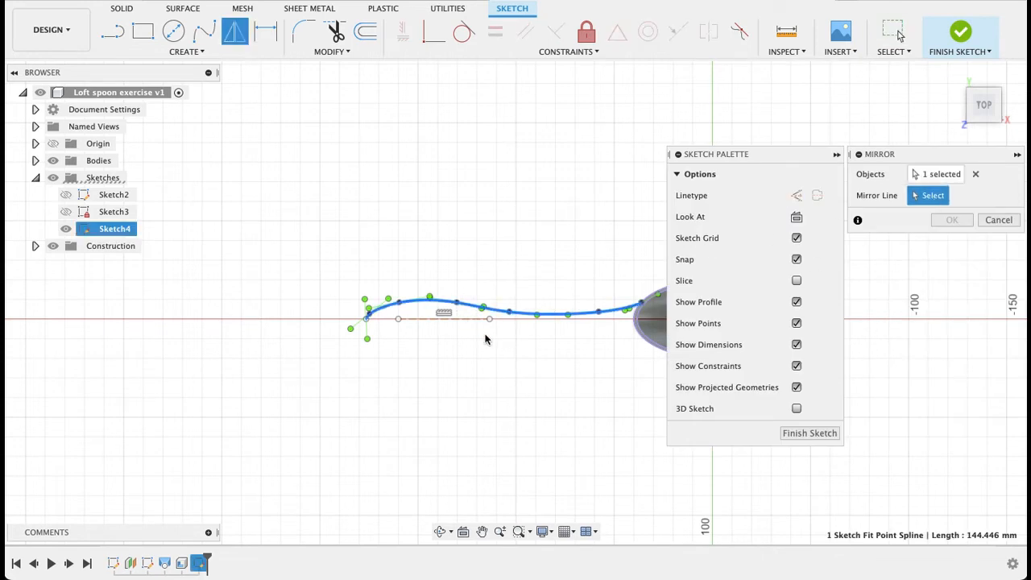
click(432, 319)
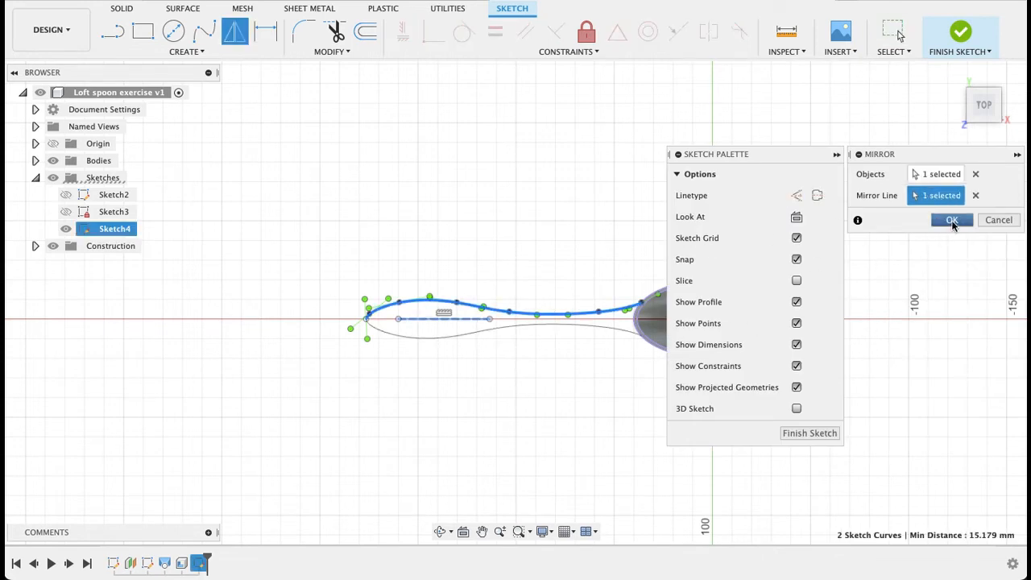
click(954, 219)
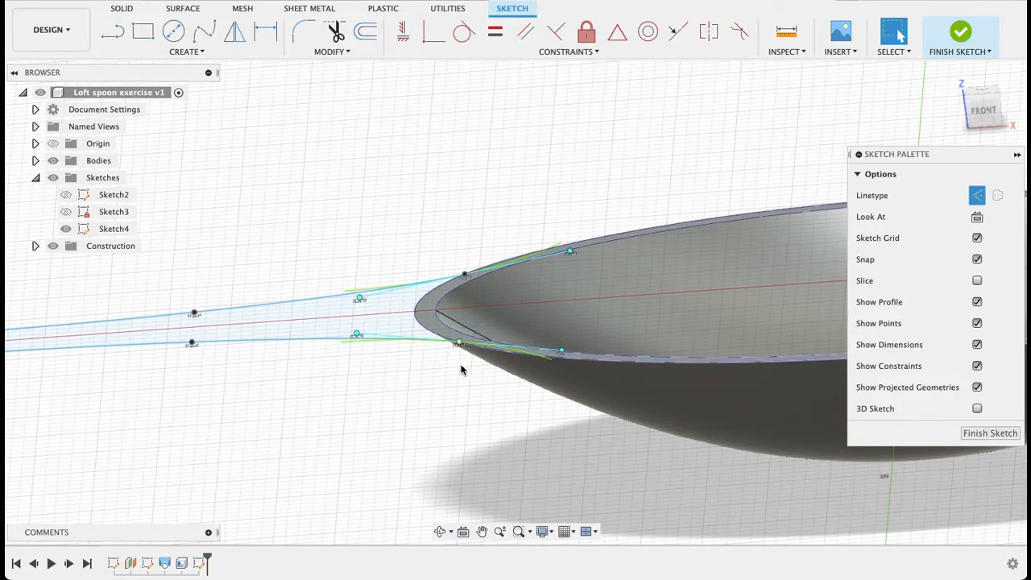
Check the handle curves meet the bowl rim, adjust them and finish Sketch4
drag(464, 363, 461, 450)
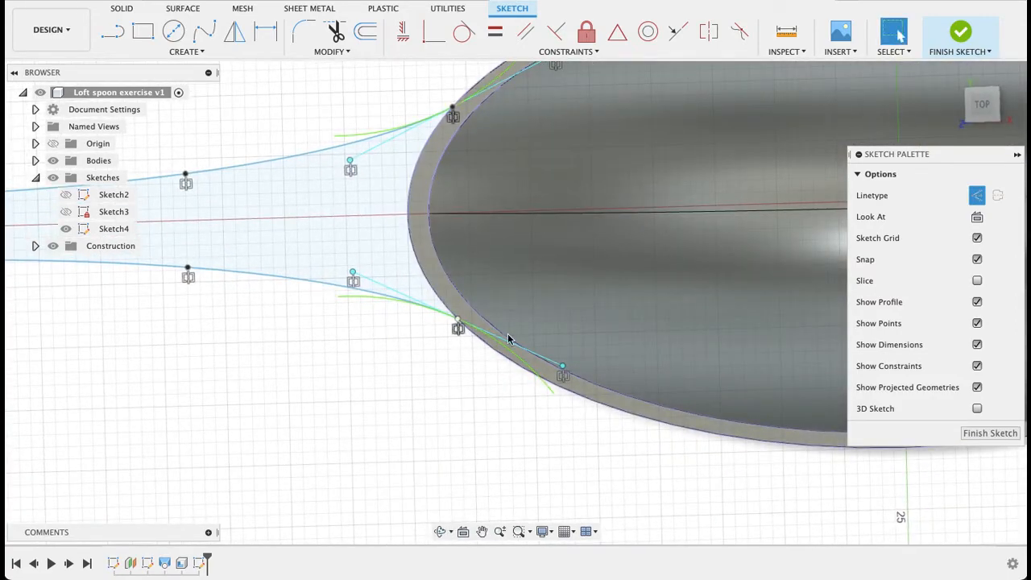
click(116, 29)
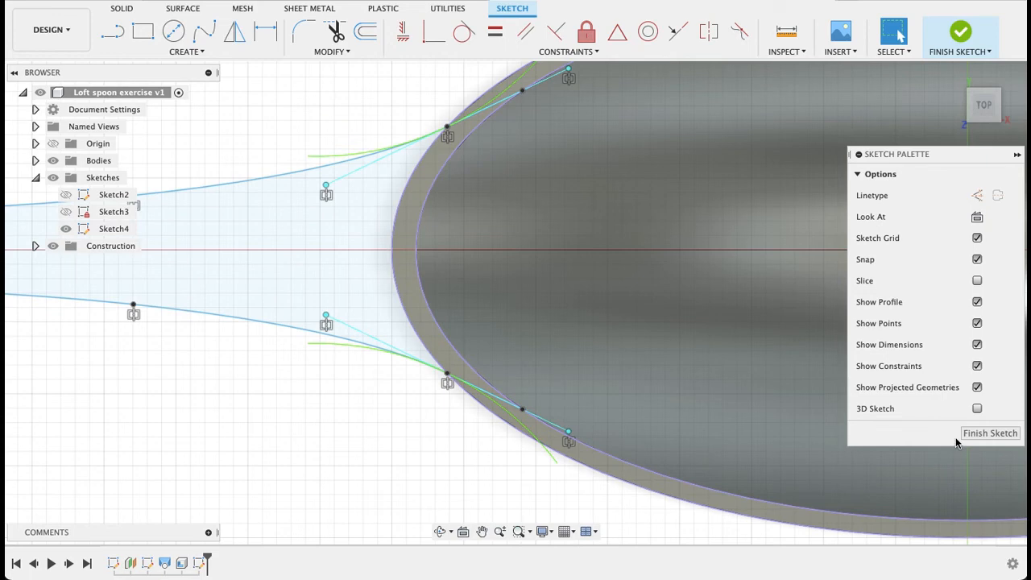
click(989, 432)
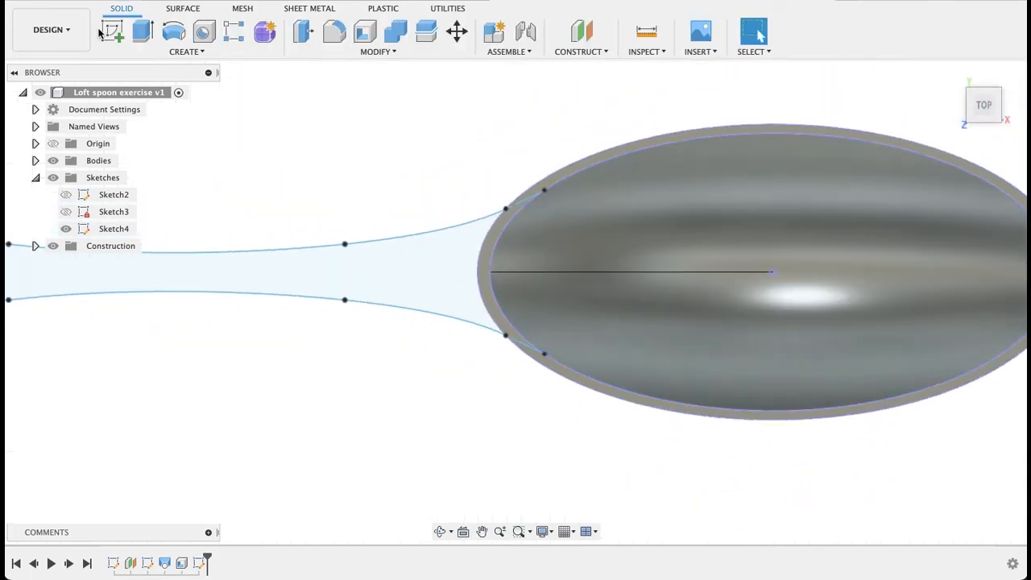
Extrude both handle profiles -1 mm with Operation set to Join onto the bowl body
click(112, 32)
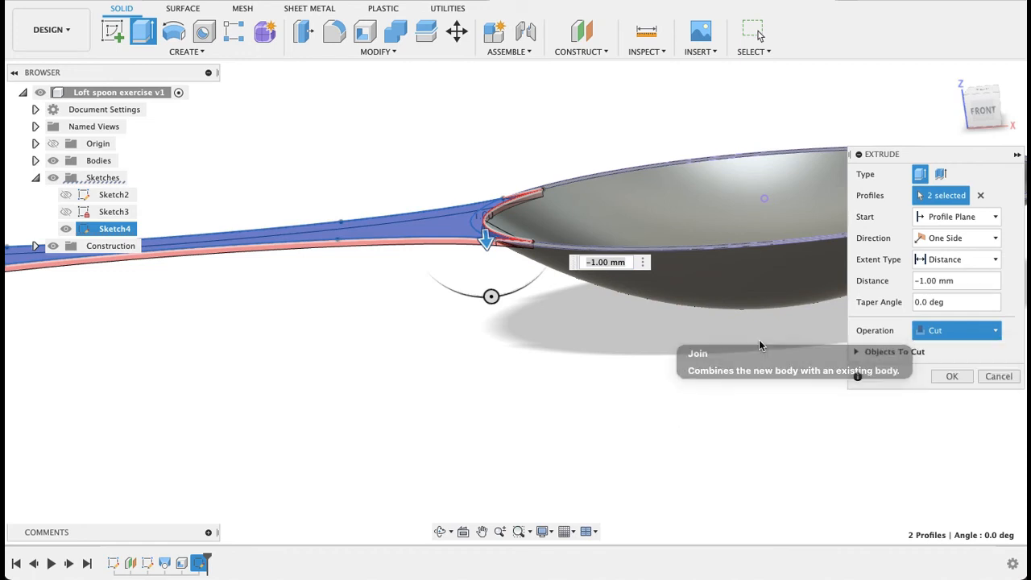
click(956, 331)
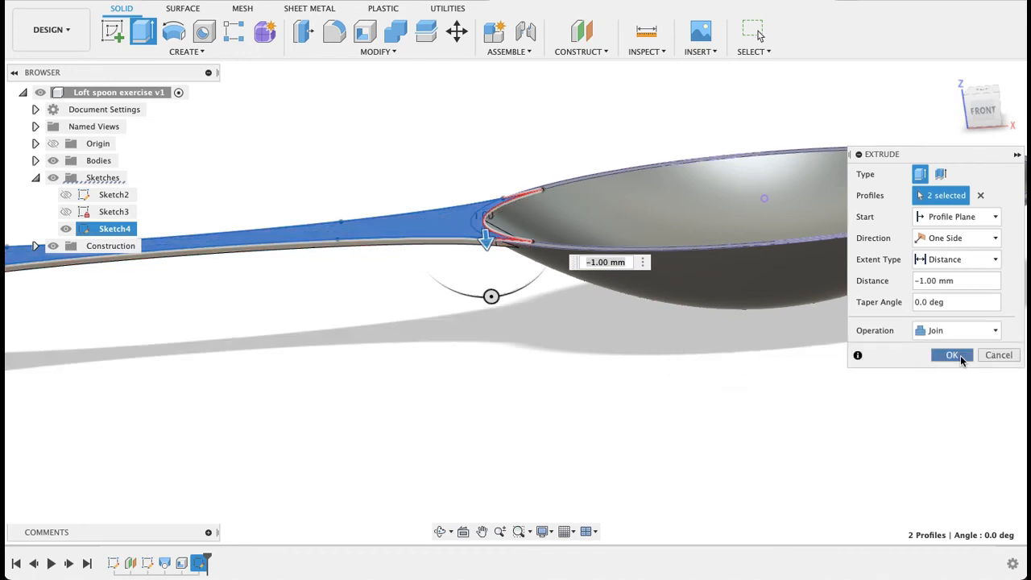
click(948, 354)
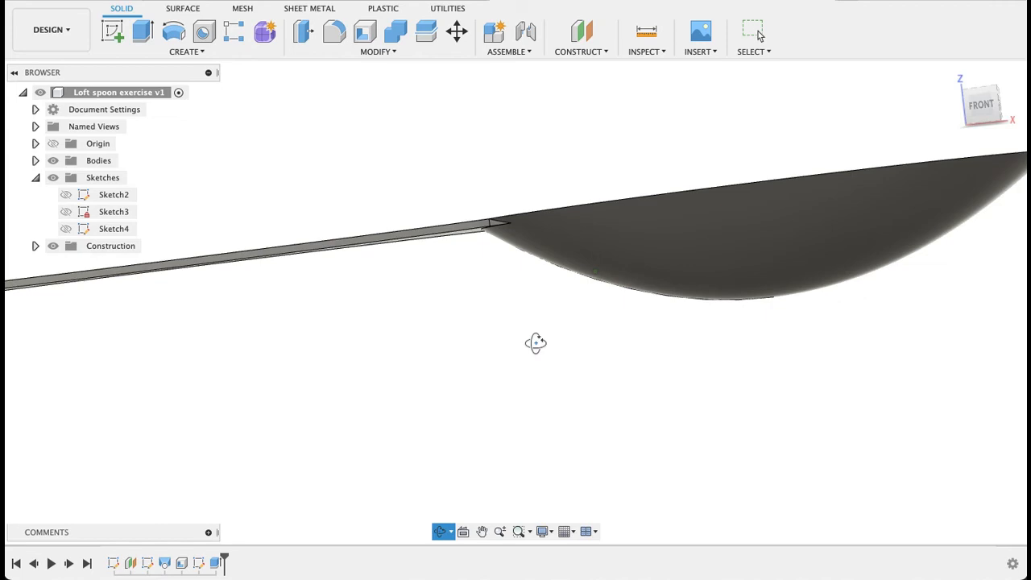
drag(535, 341, 567, 362)
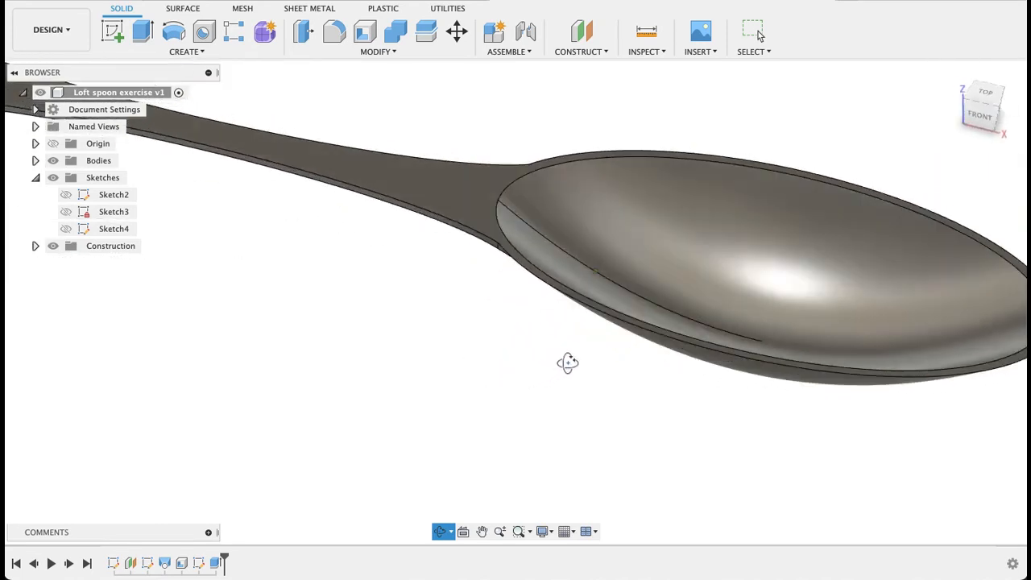
drag(567, 362, 468, 336)
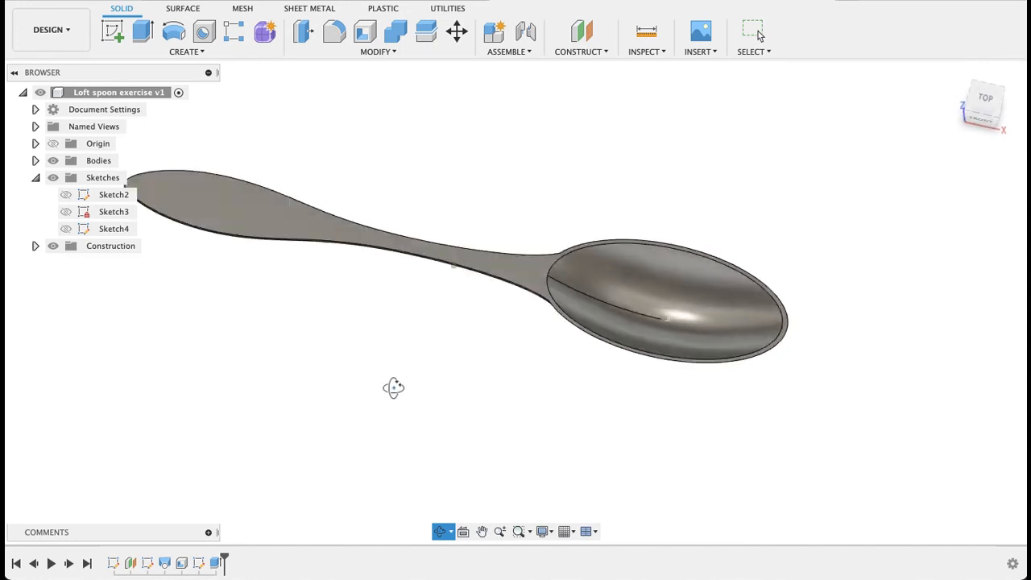
drag(394, 387, 364, 339)
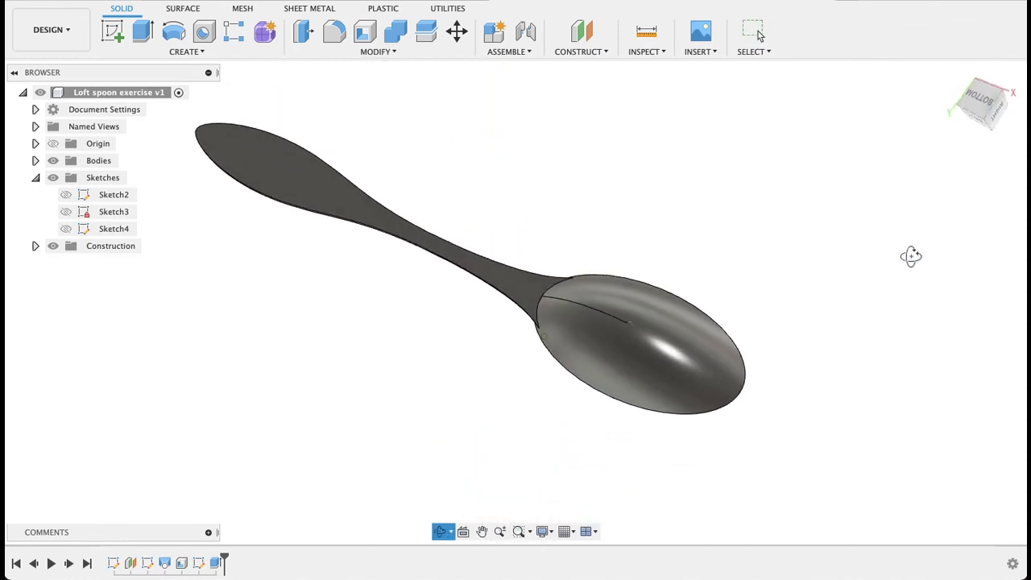
drag(912, 256, 442, 235)
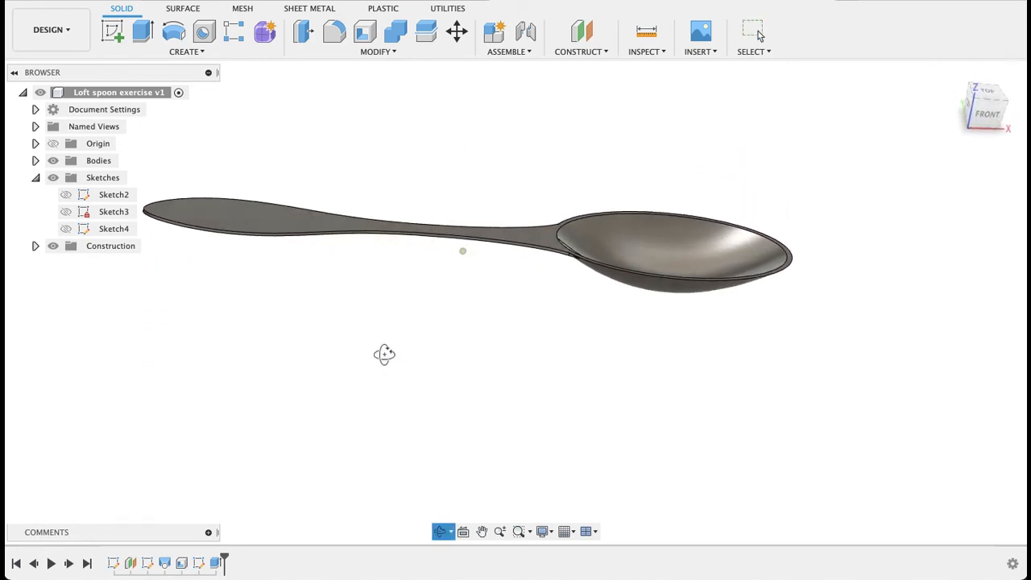
drag(384, 354, 652, 366)
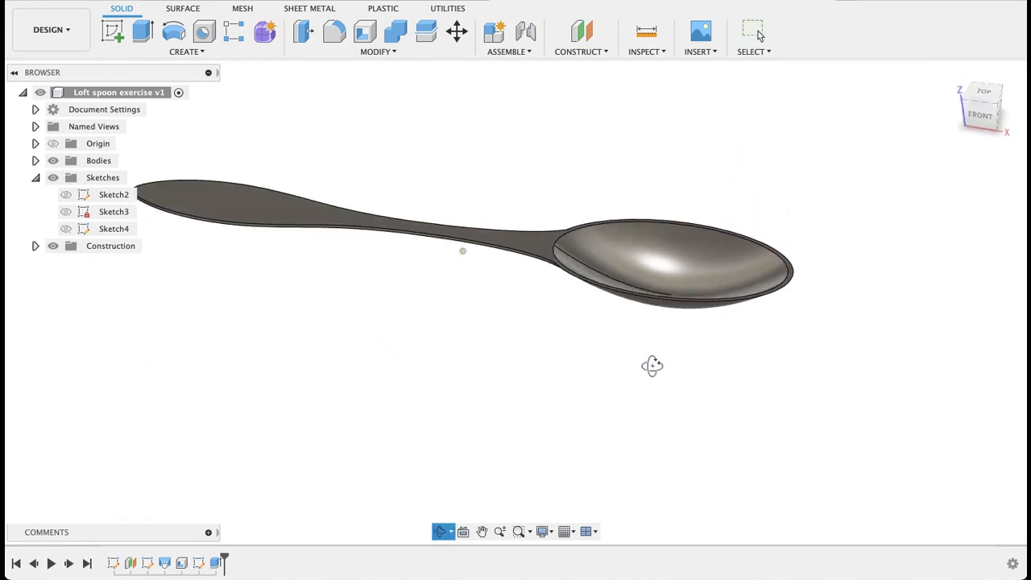